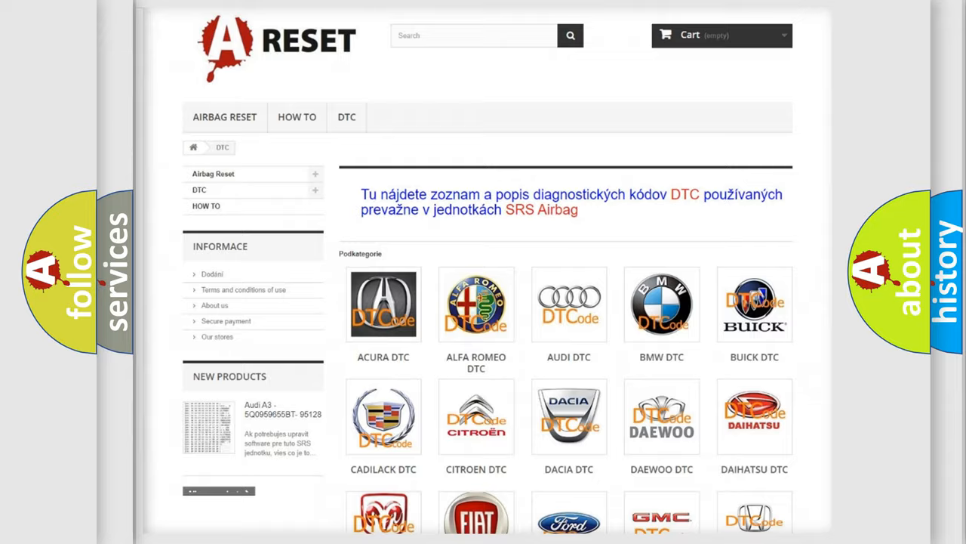
- Scroll the DTC brand grid down to reach the Saturn entry
scroll(down, 3)
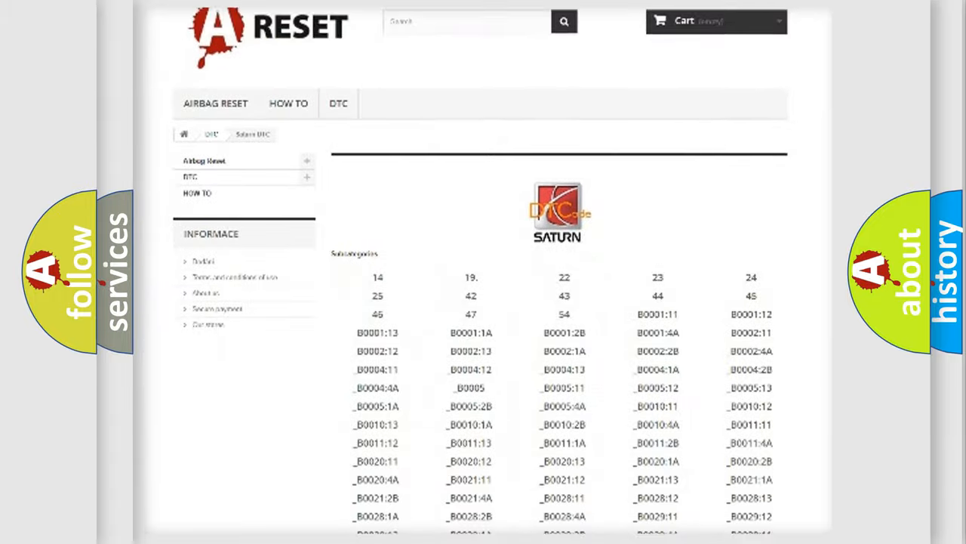
scroll(down, 3)
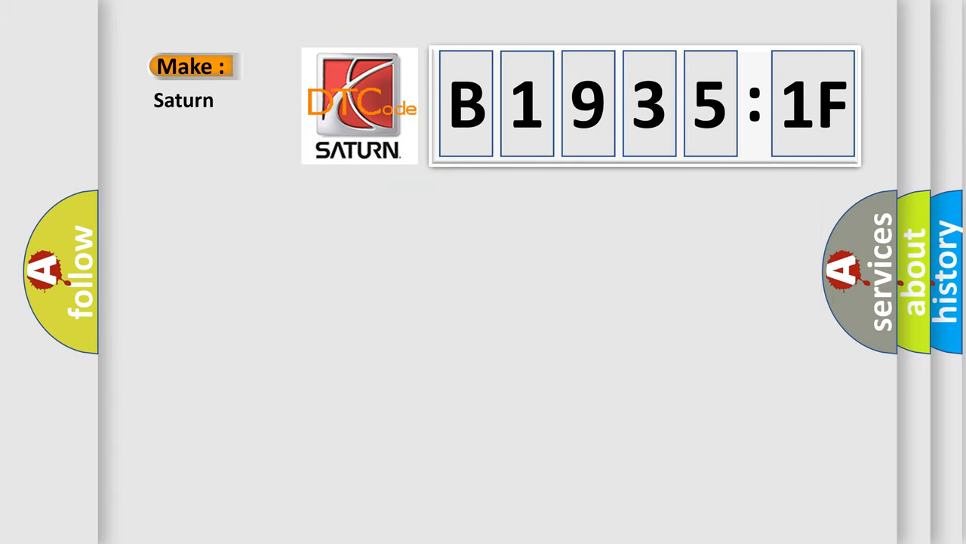
- Reveal the Code entry B19351F beneath Make: Saturn on the card
click(646, 106)
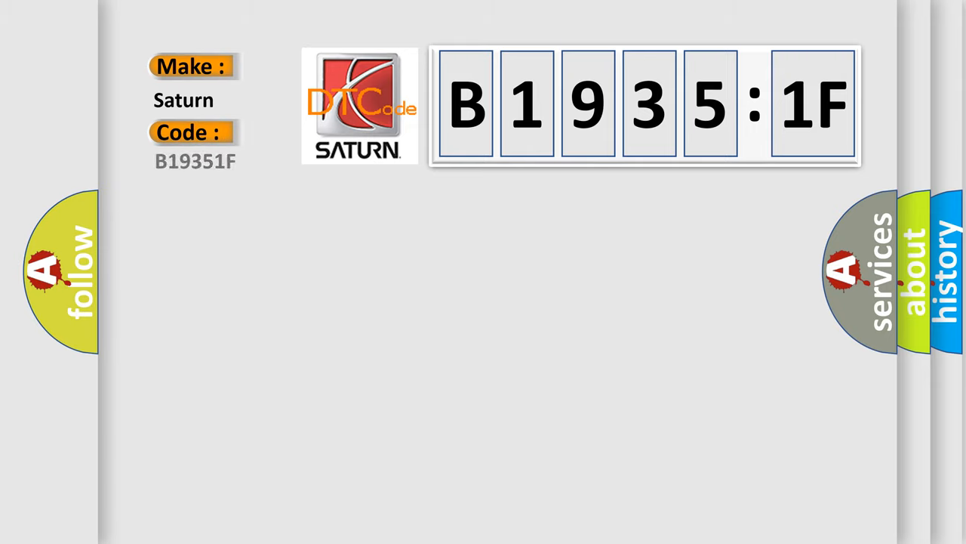